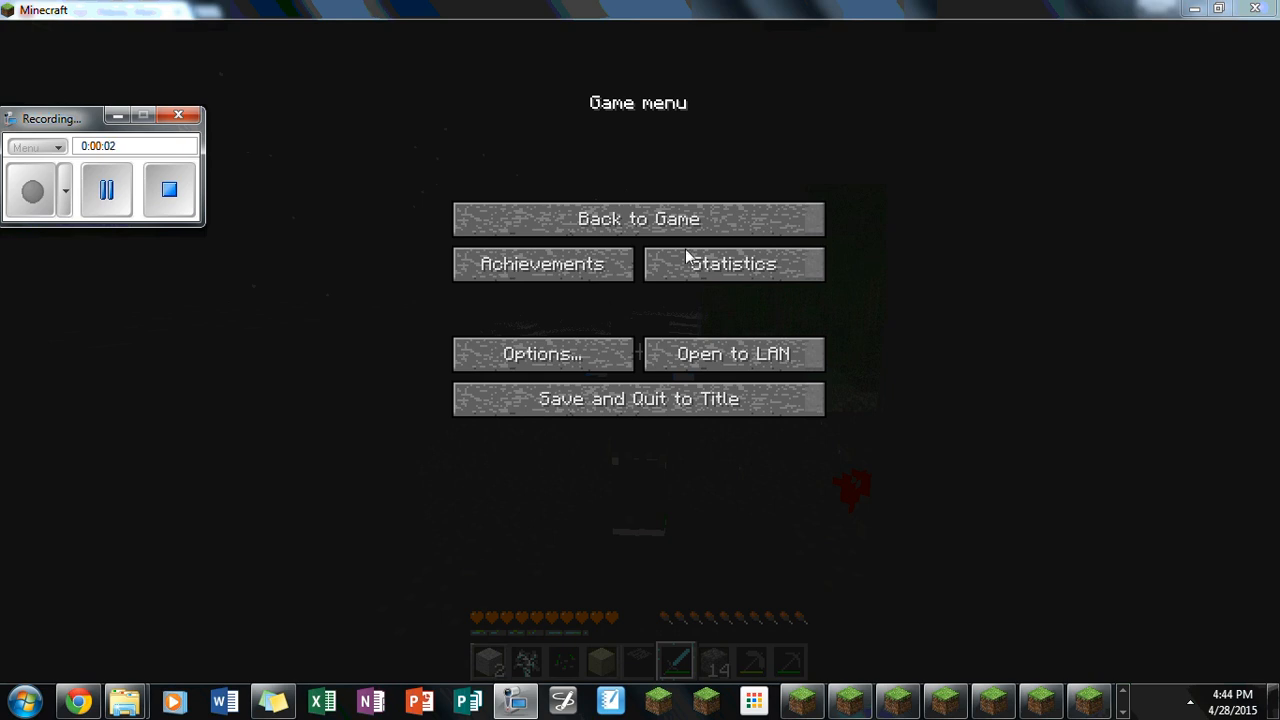
Resume play from the pause menu via Back to Game.
click(638, 218)
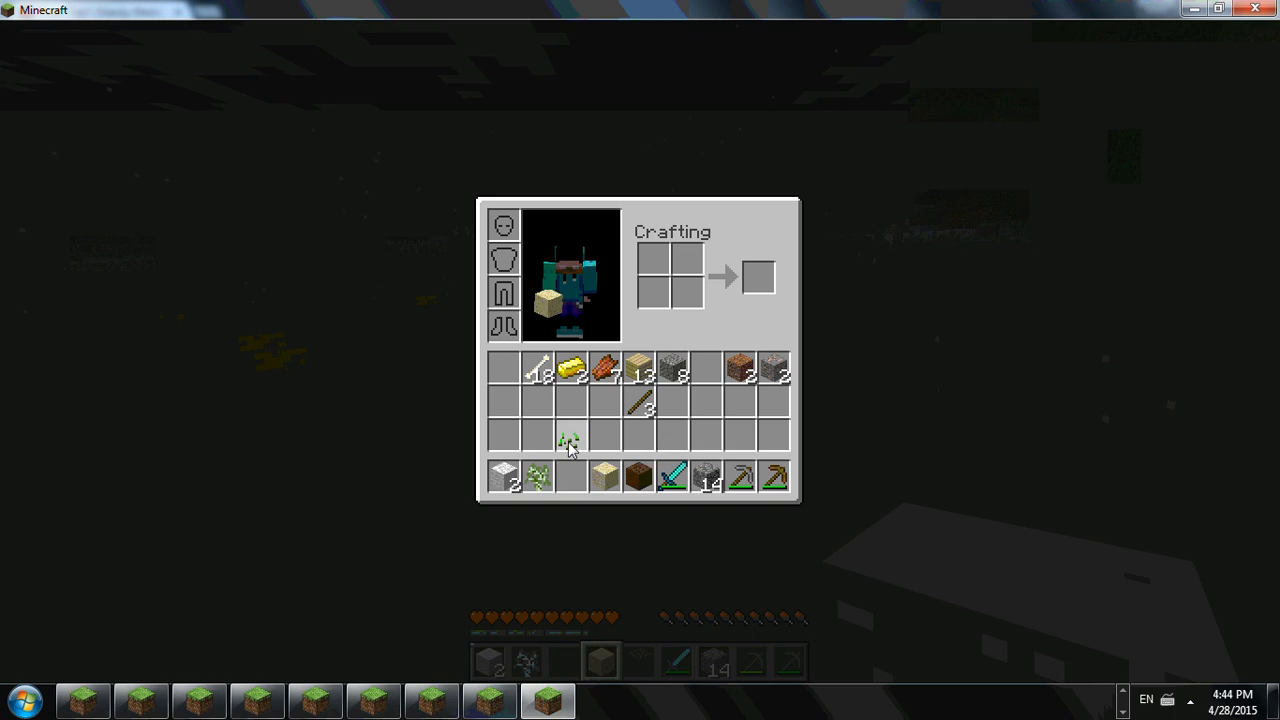
Leave the inventory, break a jungle tree log, and bring the inventory back up to store it.
key(Escape)
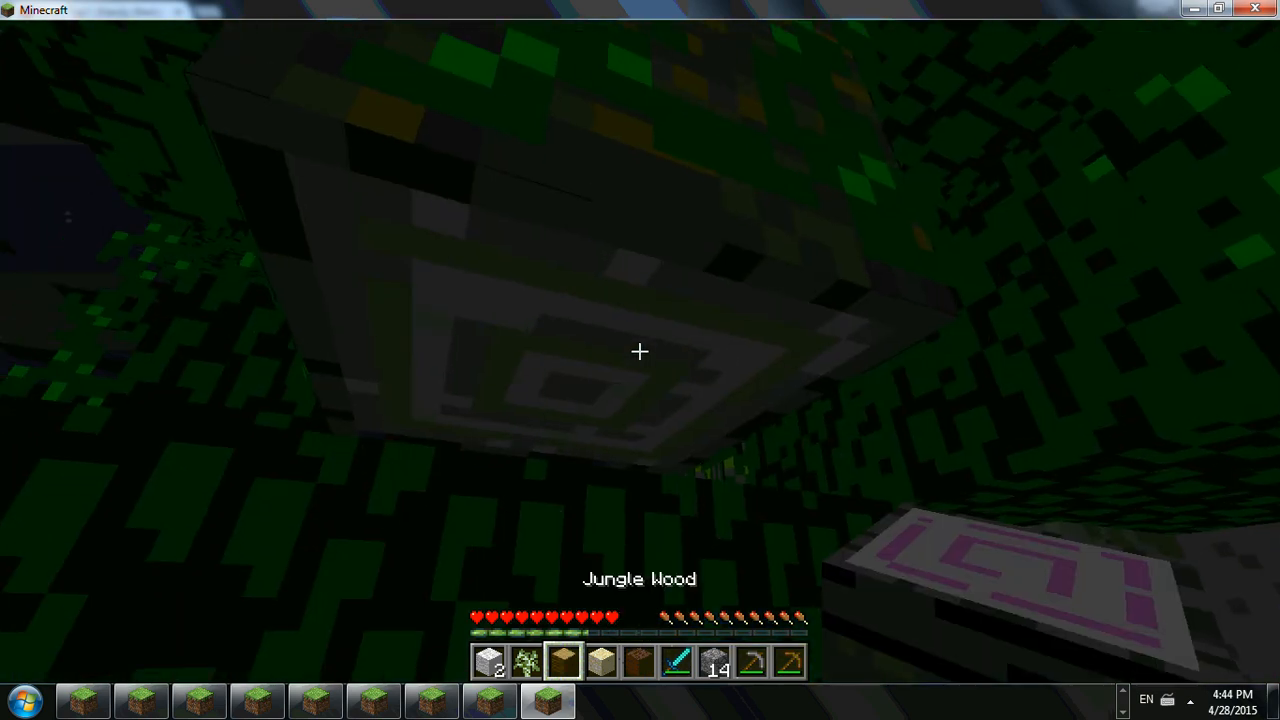
key(e)
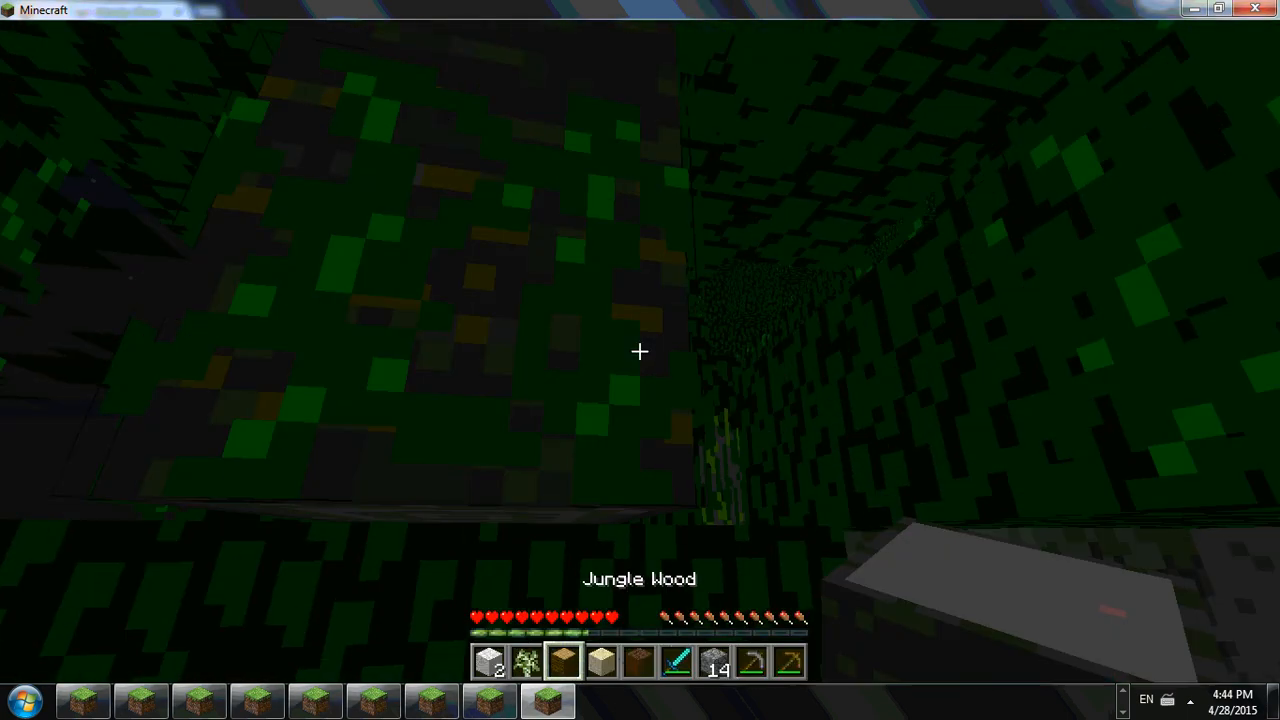
key(e)
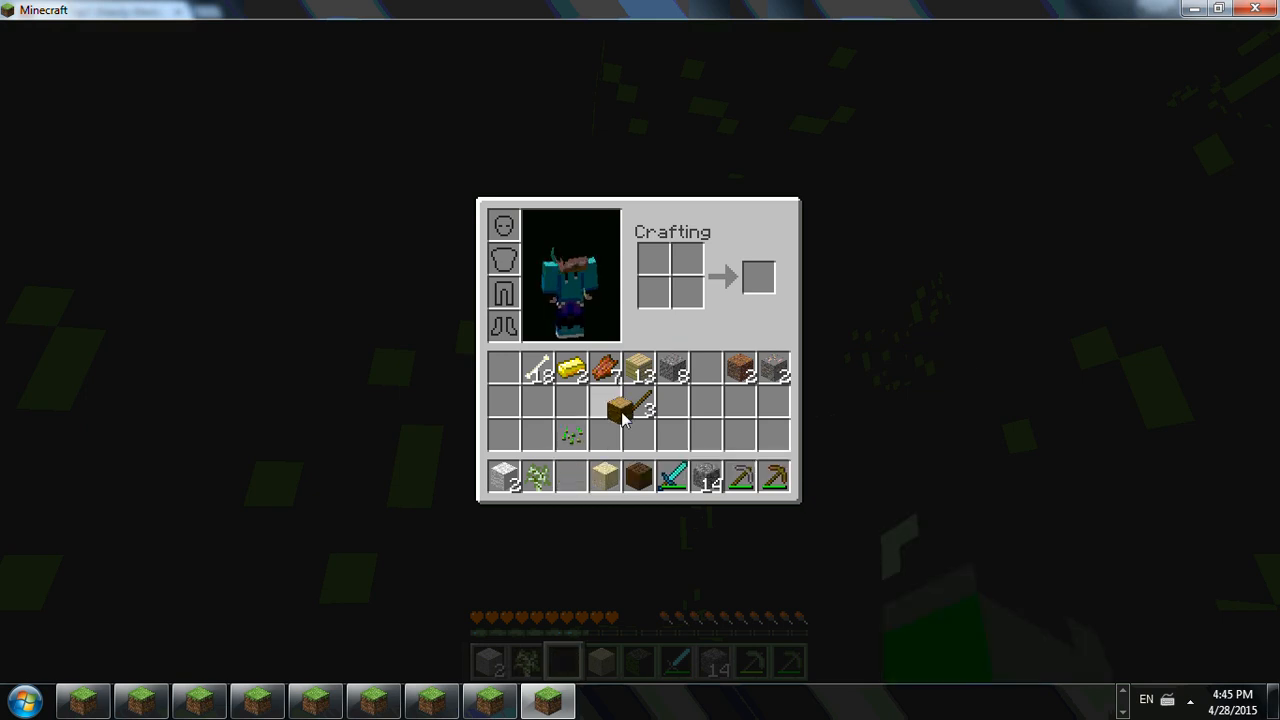
Walk through the night jungle with the log stored, then return to the inventory.
key(e)
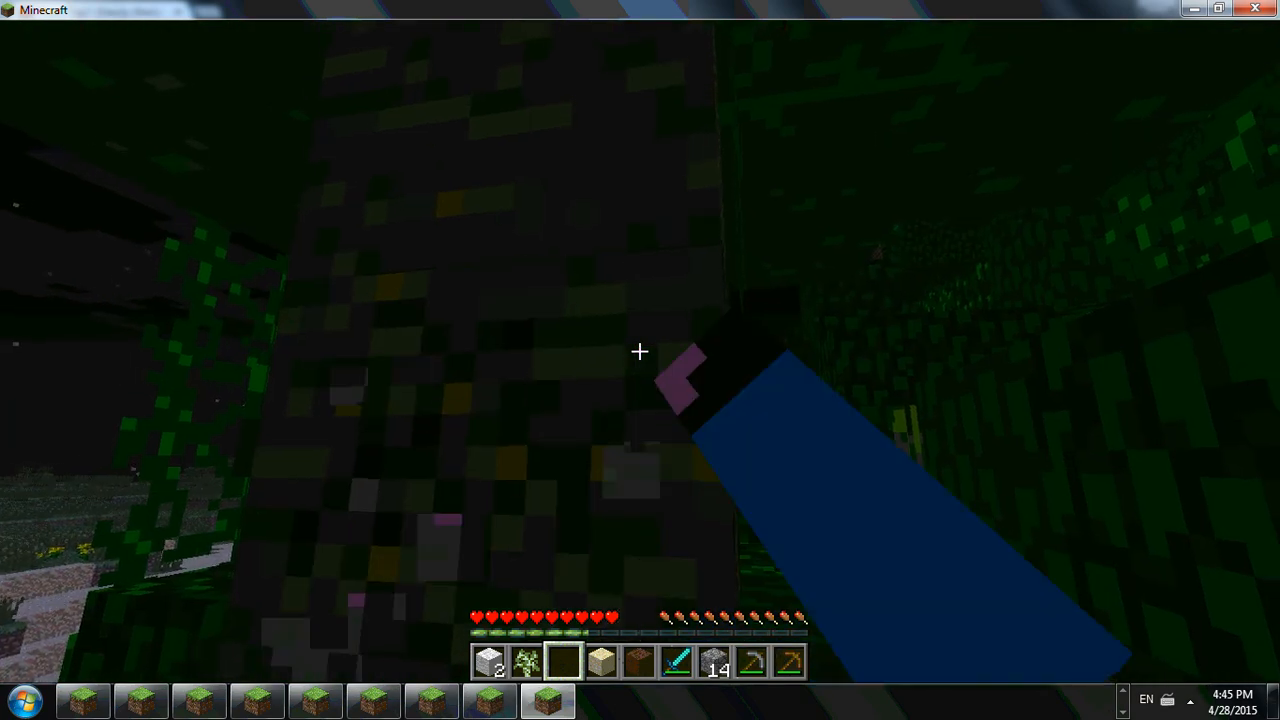
mouse_move(640, 360)
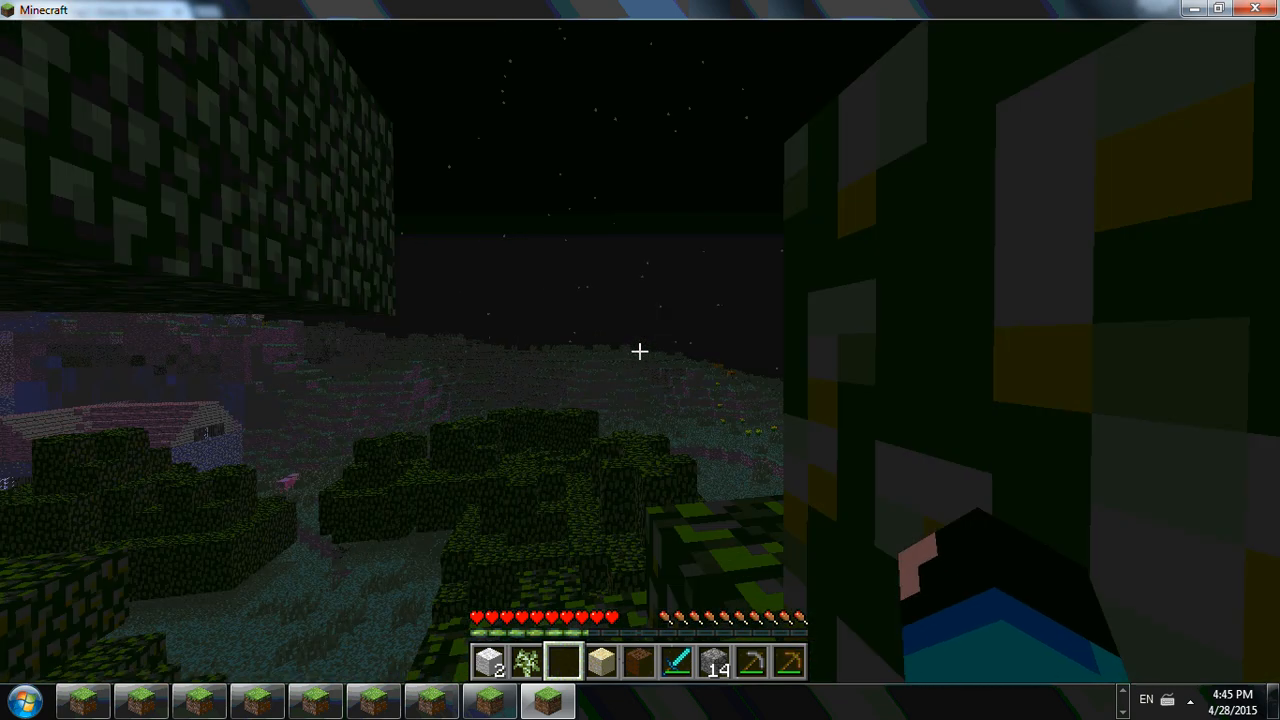
key(e)
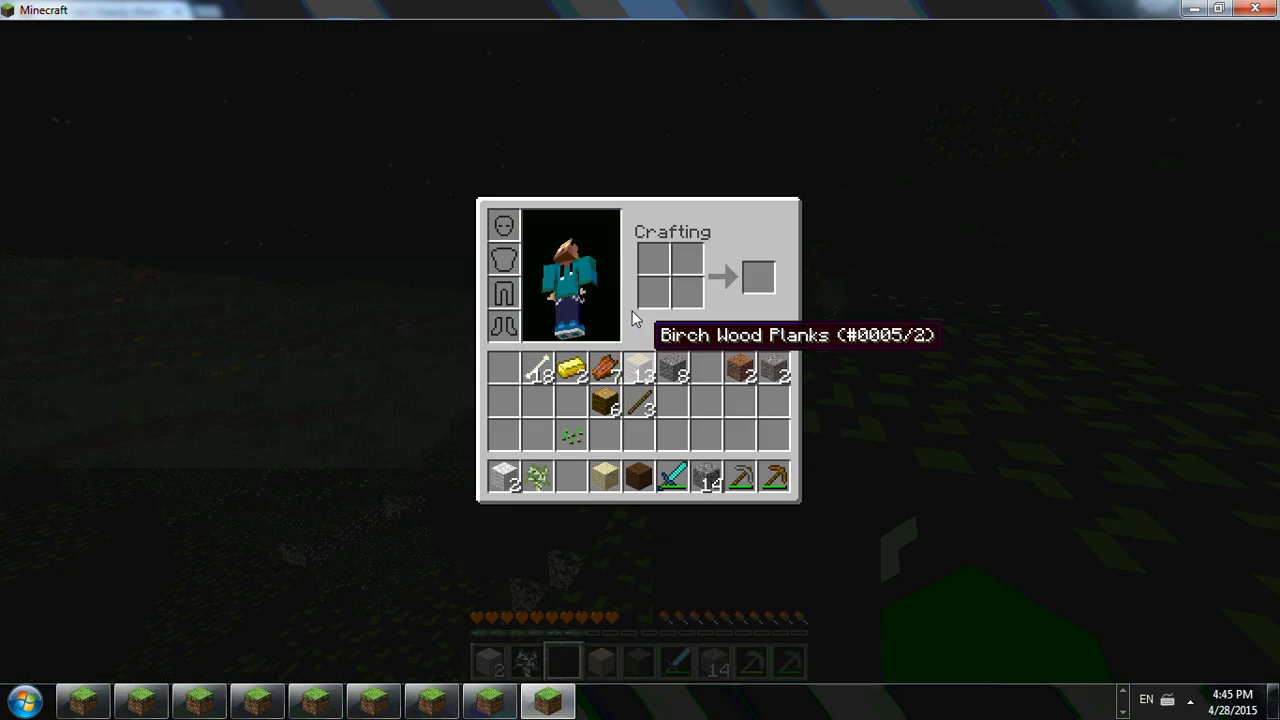
Cross the night landscape toward the village buildings and pause the game.
key(Escape)
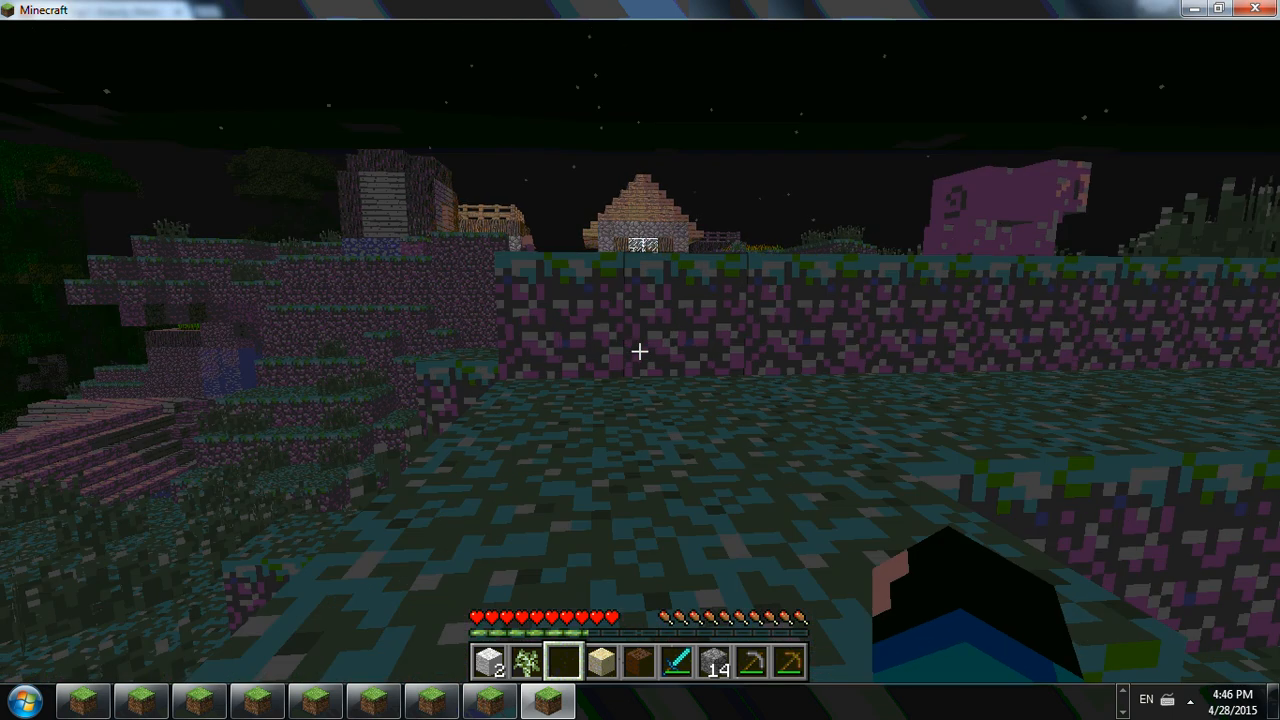
mouse_move(640, 350)
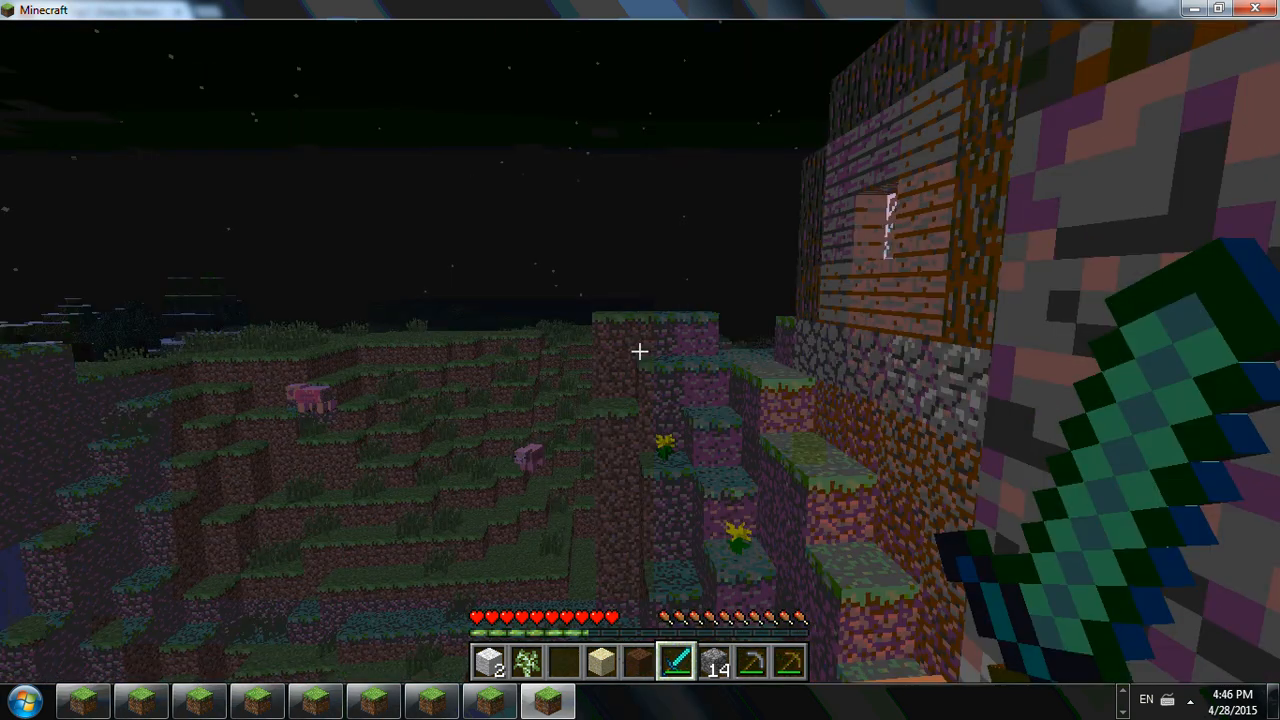
mouse_move(640, 352)
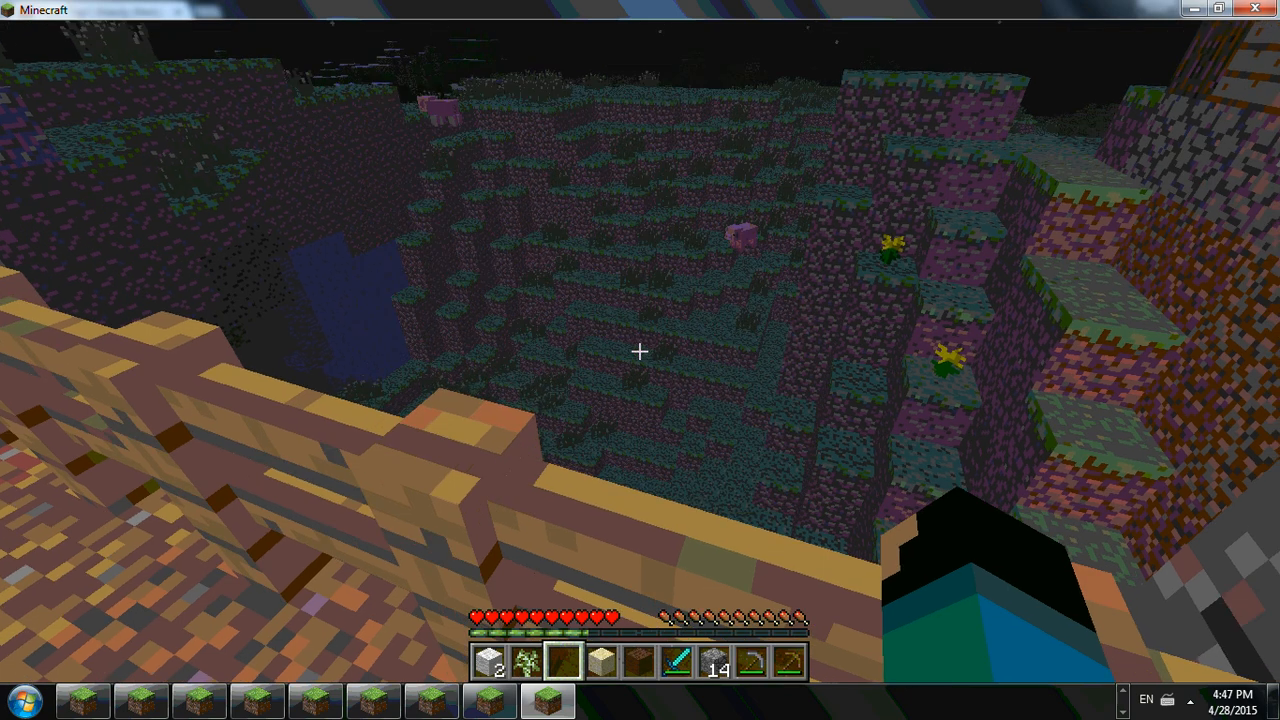
key(Escape)
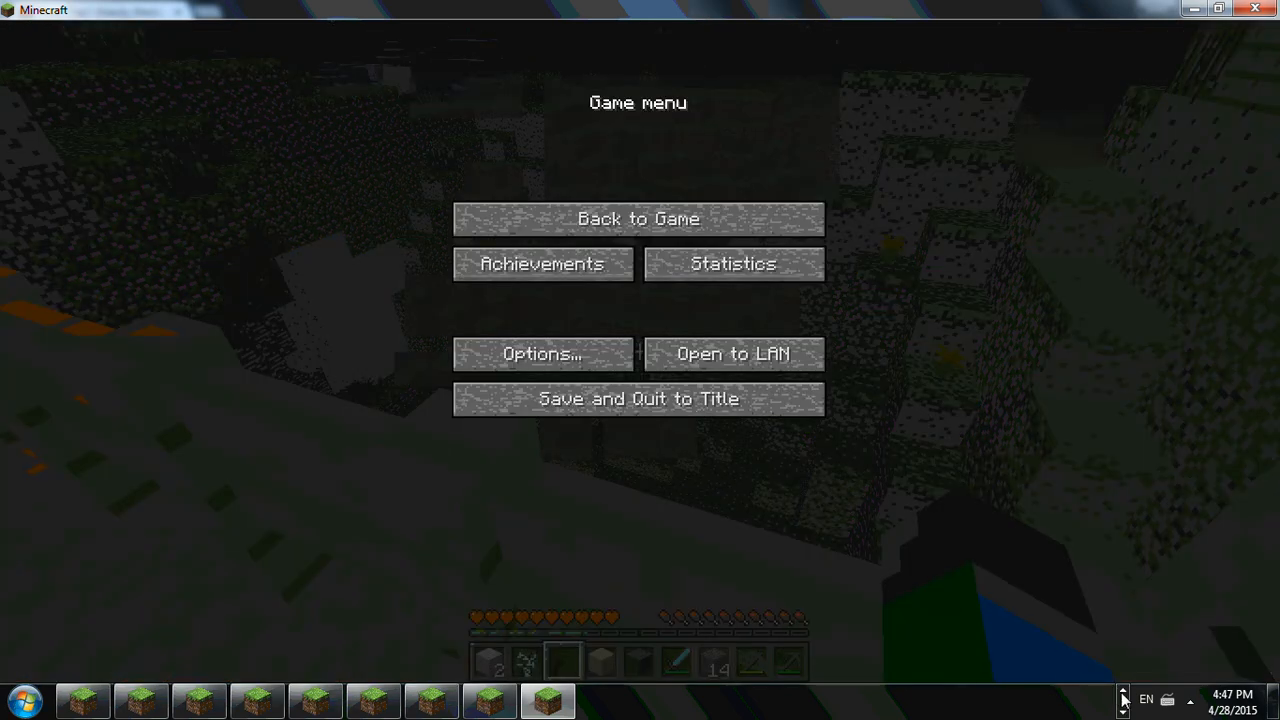